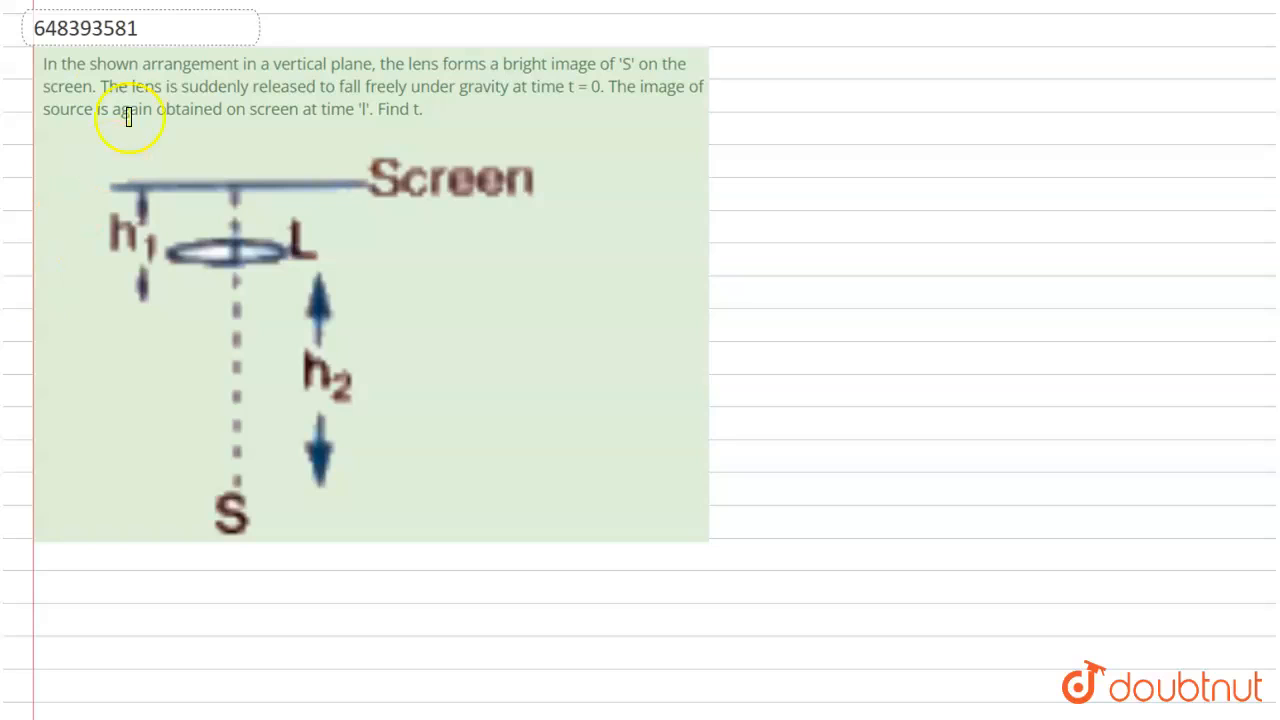
mouse_move(362, 56)
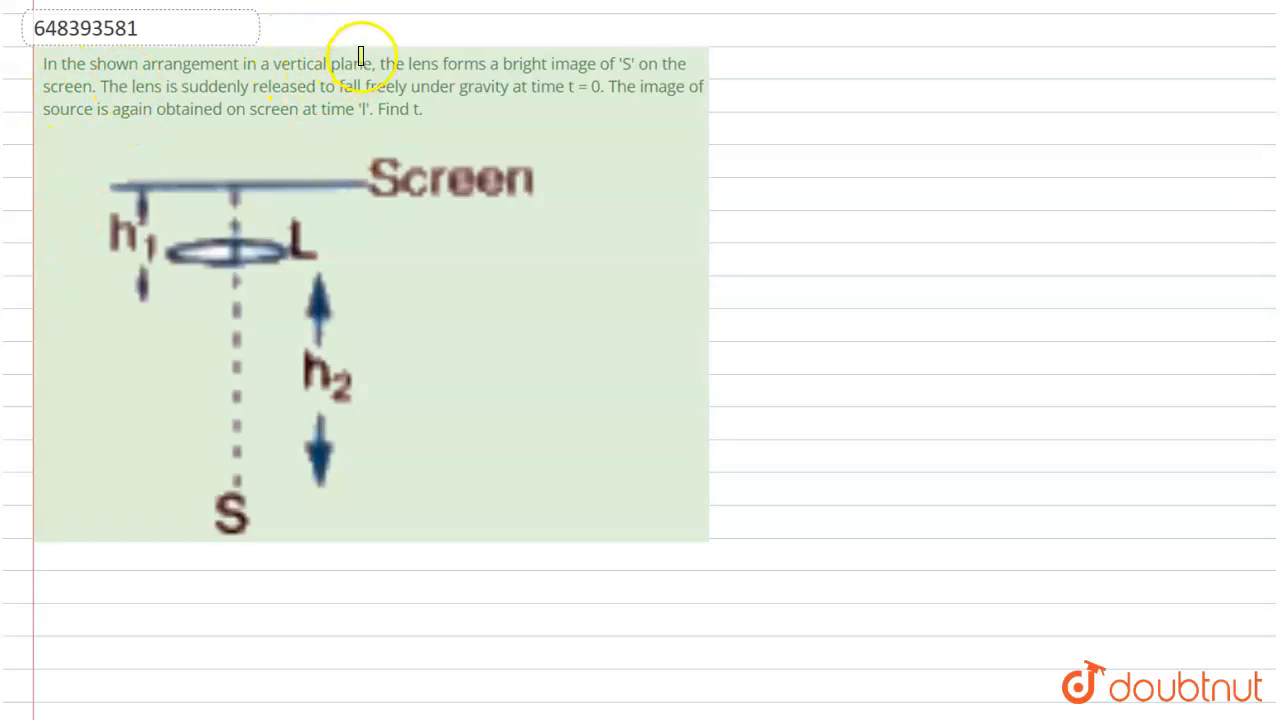
mouse_move(456, 108)
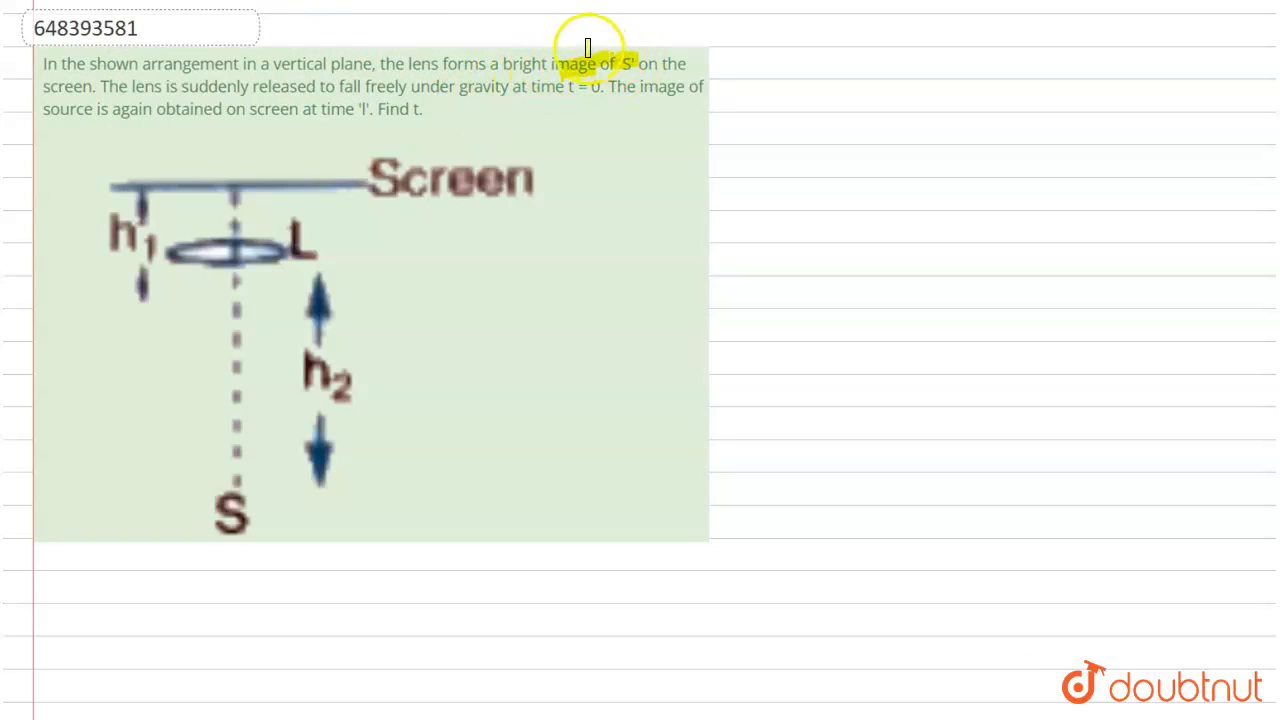
mouse_move(244, 90)
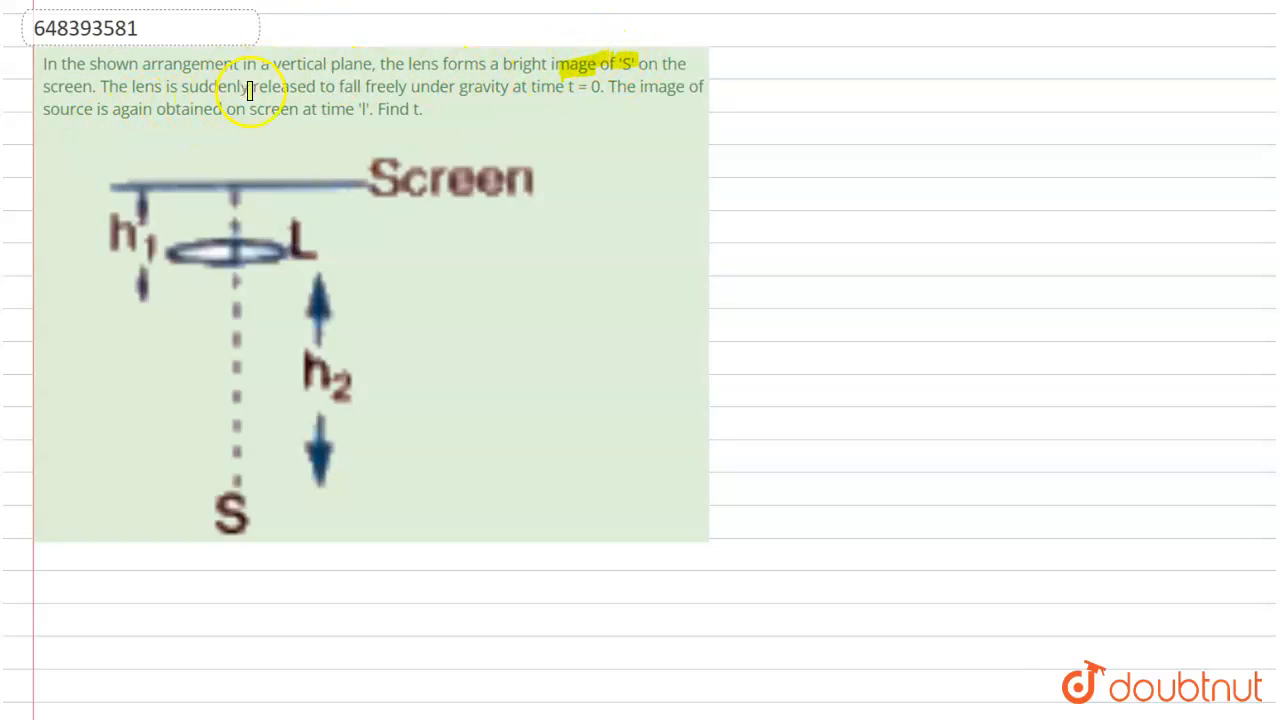
- Highlight the key free-fall and time phrases in the question text
left_click_drag(250, 90, 490, 100)
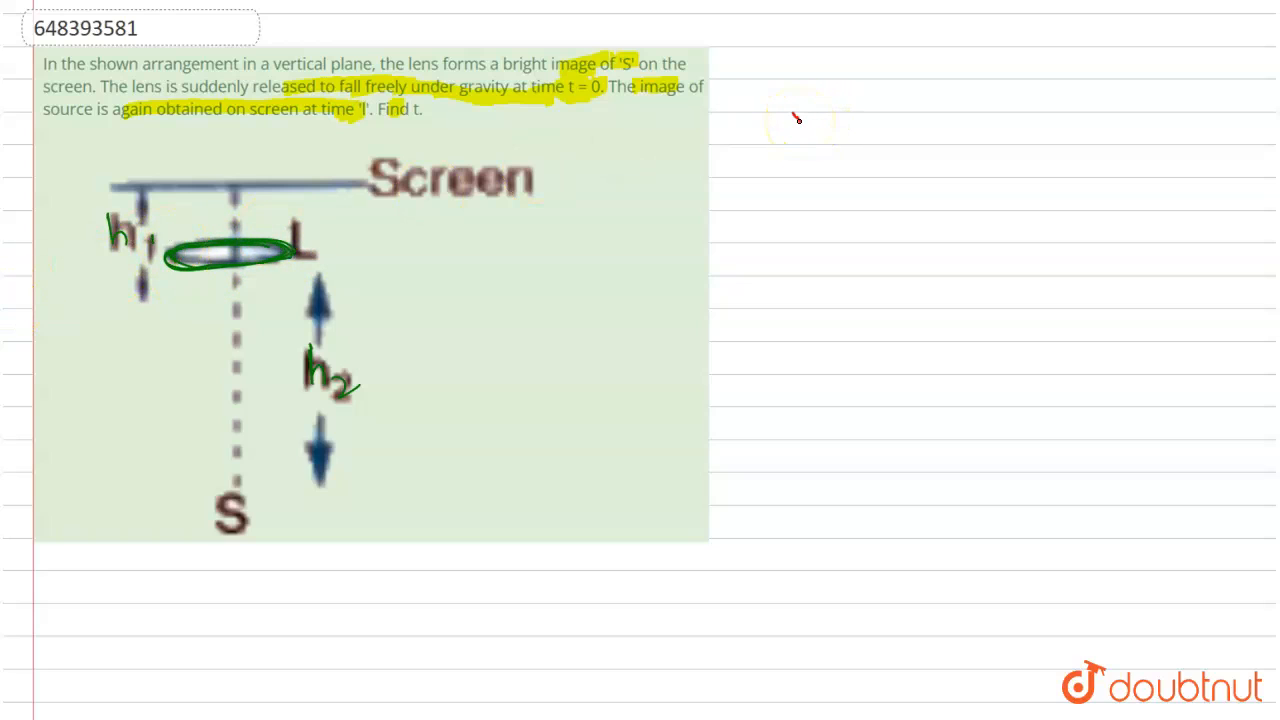
- Write the kinematics working beside the question, from v²= through t = 2(h2−h1)/g
left_click(812, 128)
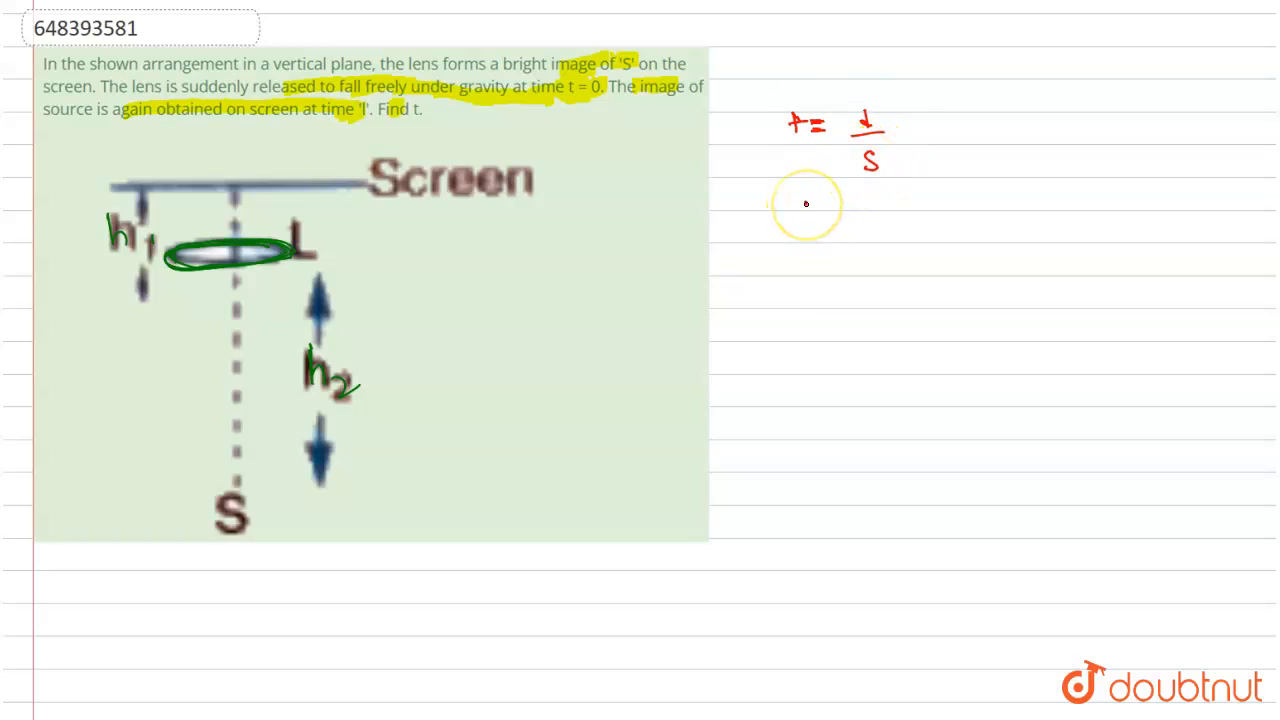
type("v²=")
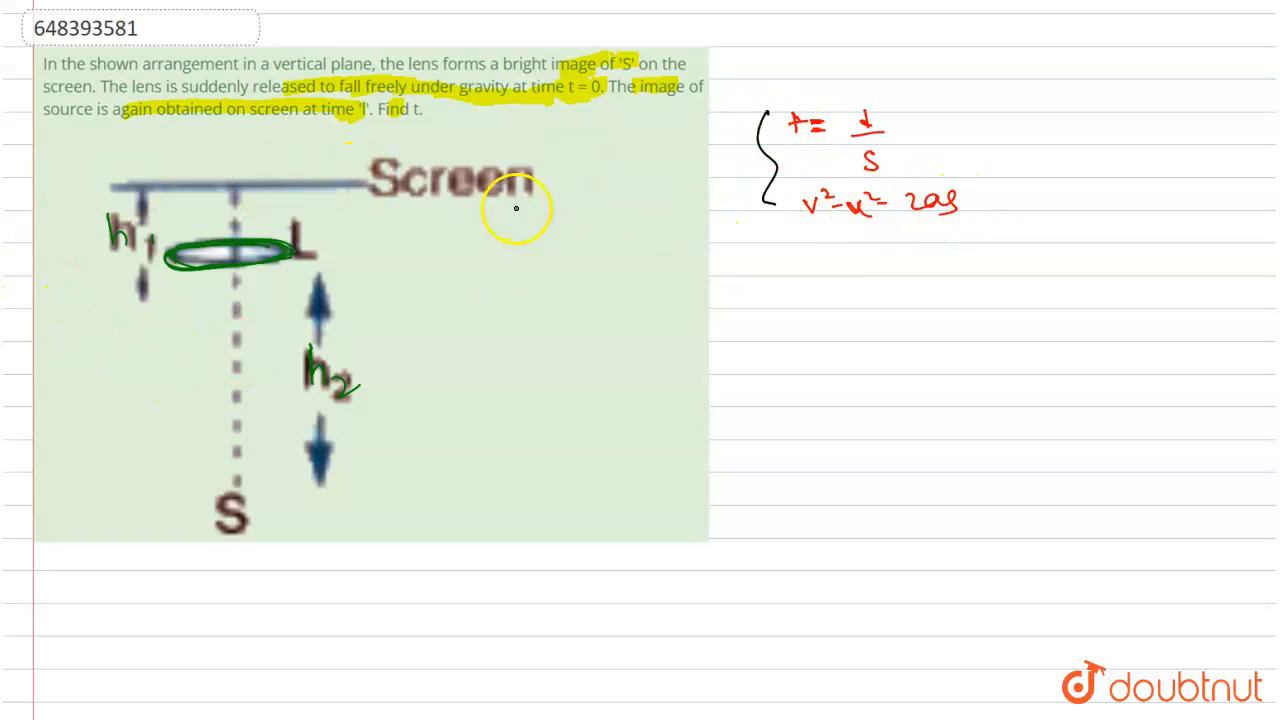
mouse_move(832, 280)
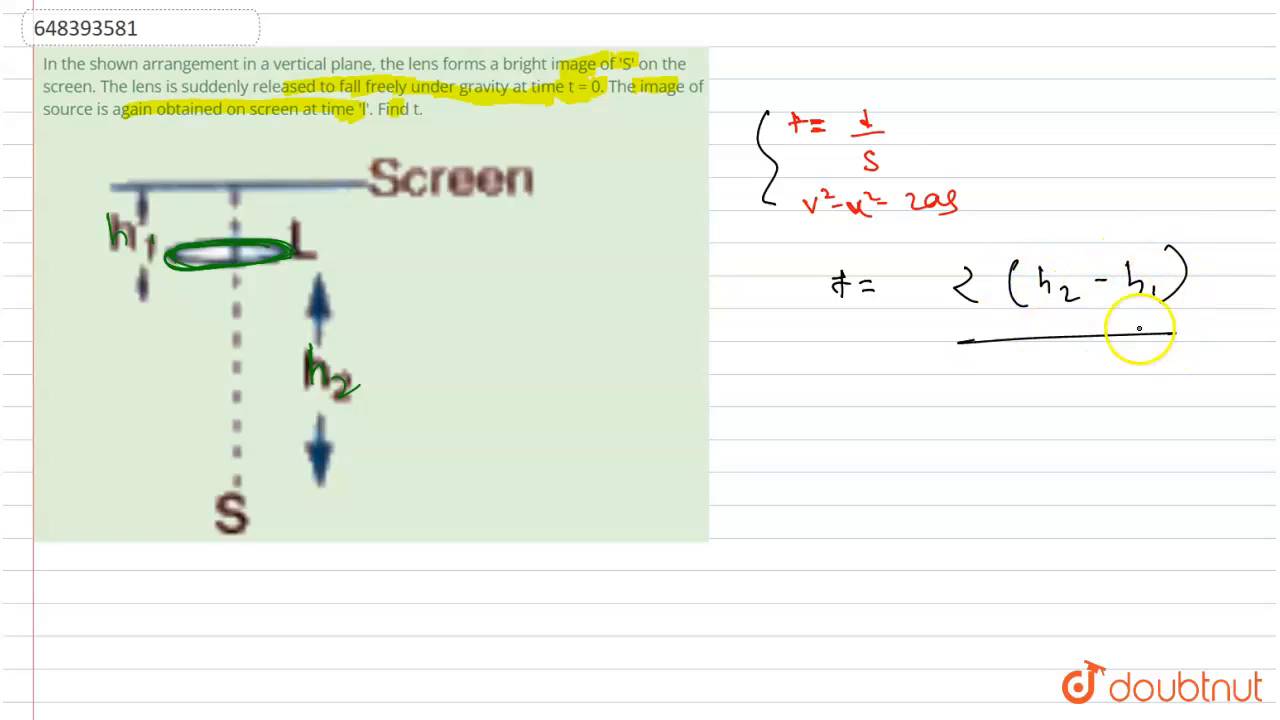
type("g")
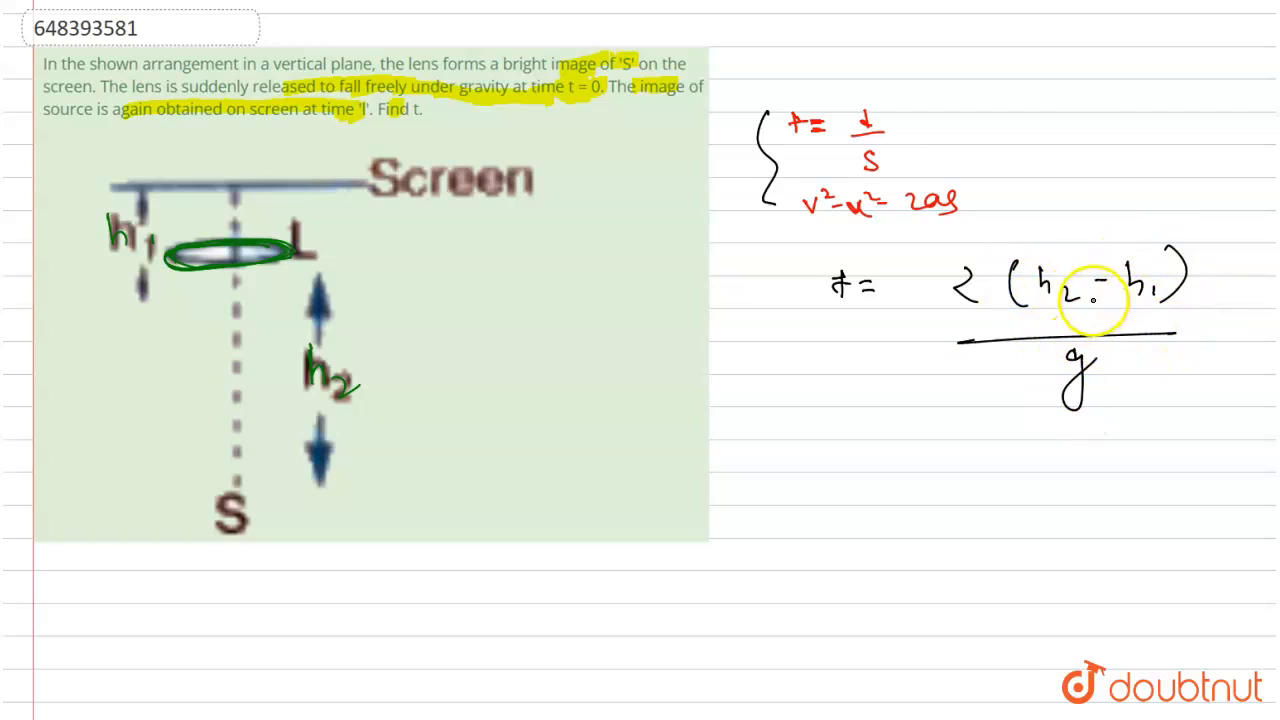
- Draw a square root sign spanning the whole 2(h2−h1)/g fraction
left_click_drag(916, 290, 910, 400)
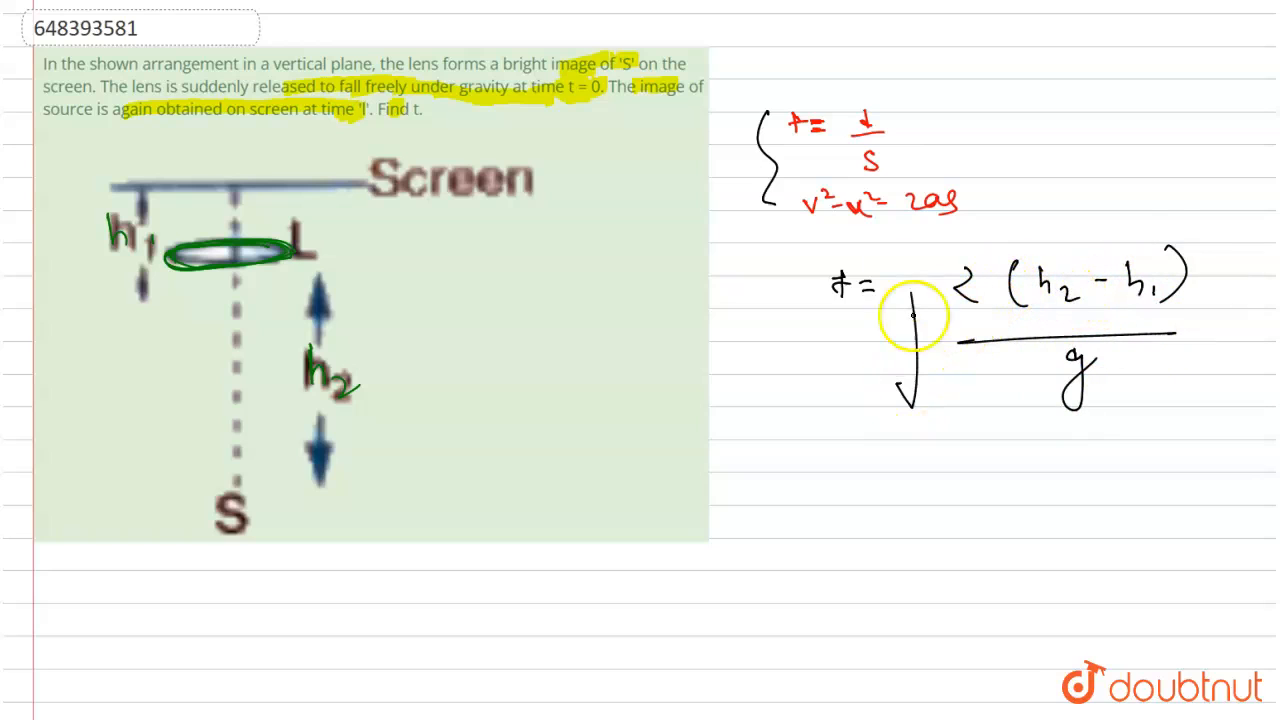
left_click_drag(916, 250, 1144, 210)
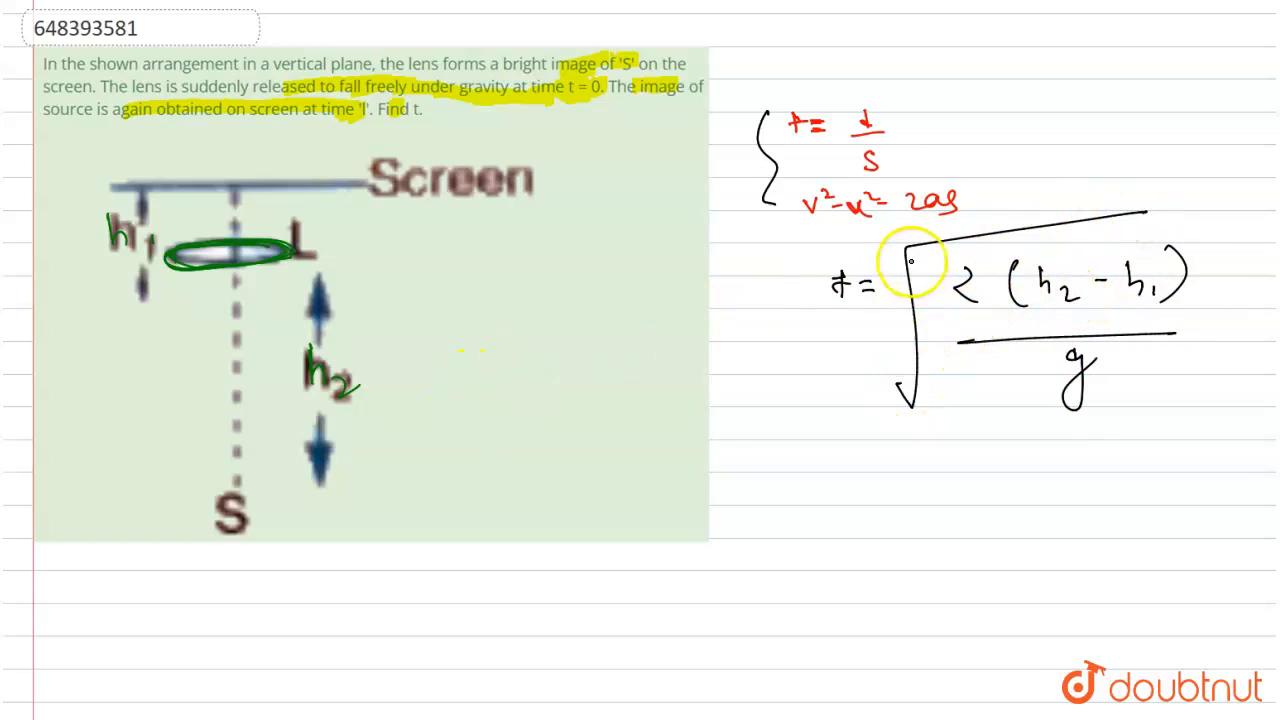